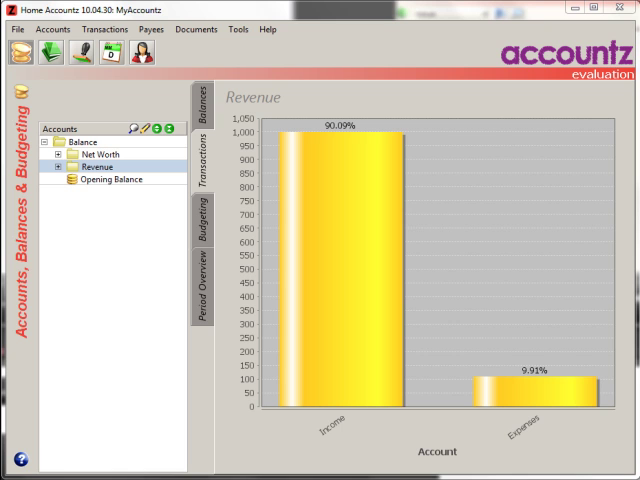
mouse_move(252, 308)
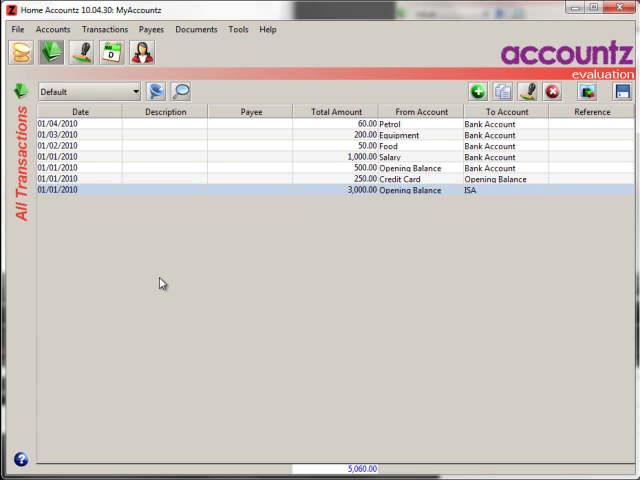
mouse_move(244, 290)
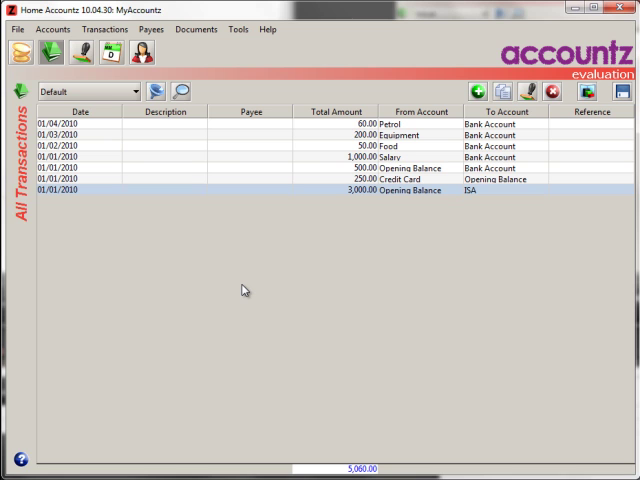
mouse_move(280, 284)
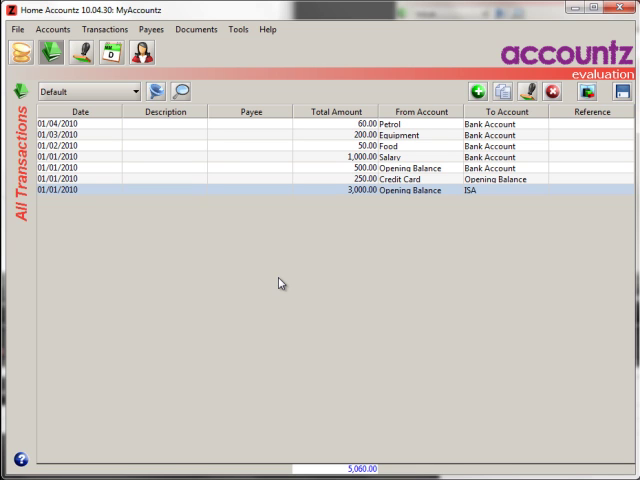
mouse_move(316, 280)
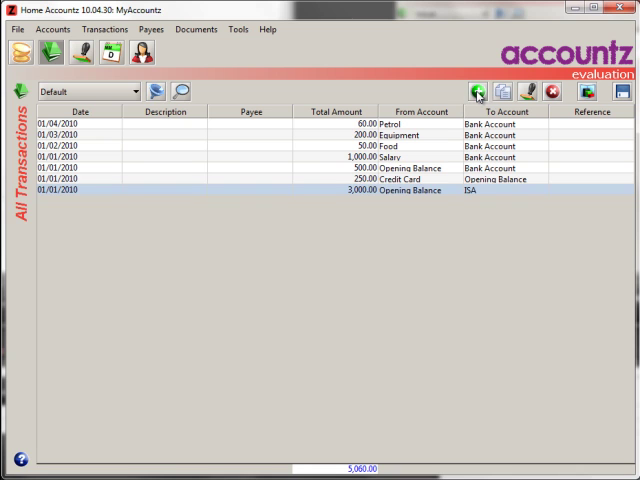
Start a new transaction row dated 5 June 2009 and enter a placeholder description
left_click(476, 92)
type("5 6.2009")
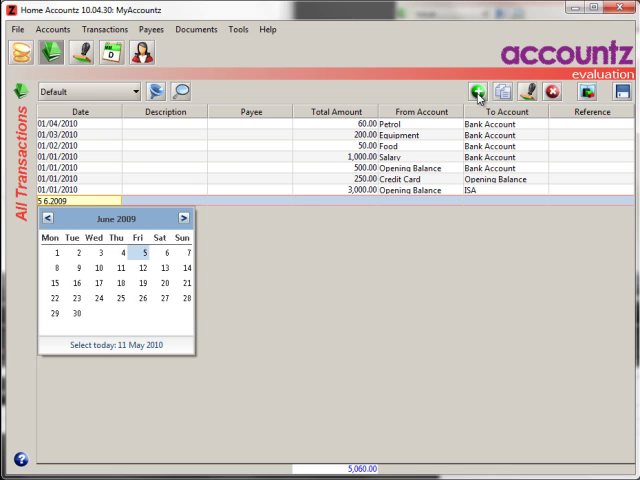
left_click(144, 252)
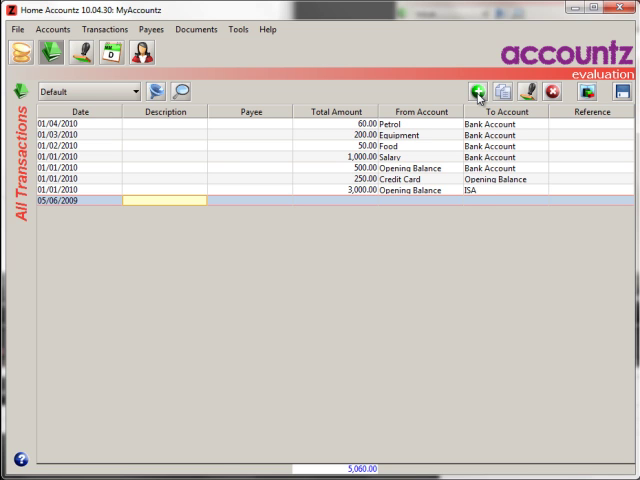
type("hjkhjkhjkhjkh hj hj jhjh")
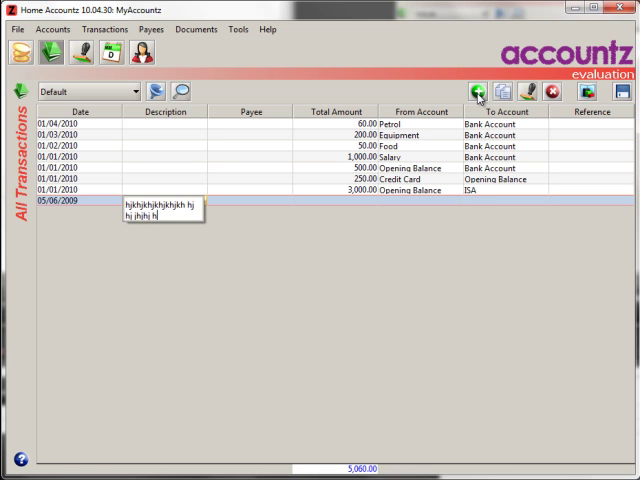
type("jh j")
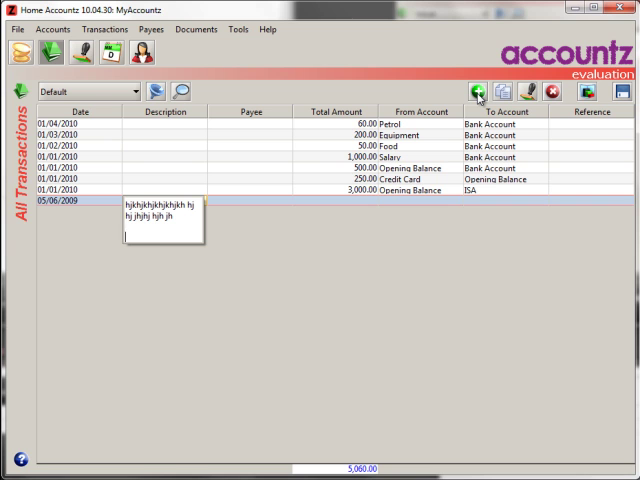
type("hjhjhjhjhjhj")
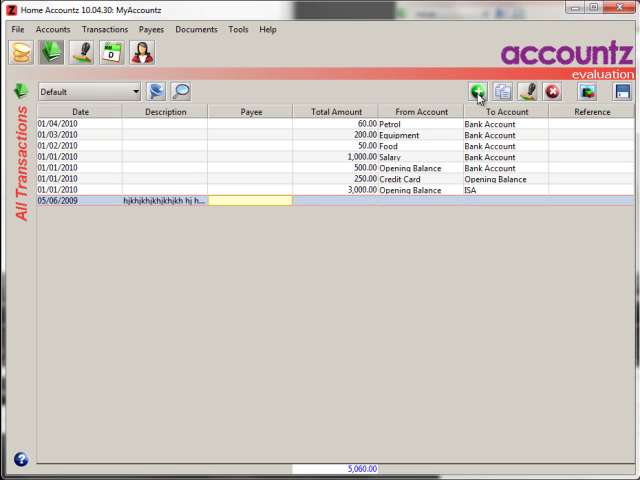
Create a new payee named 'New Supplier' and assign it to the transaction
left_click(286, 200)
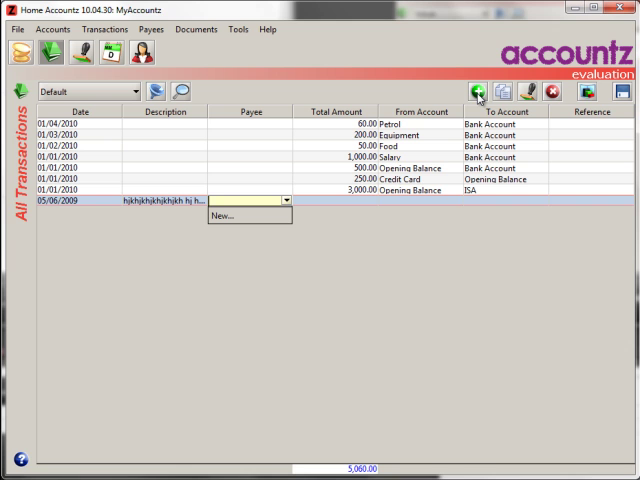
mouse_move(276, 180)
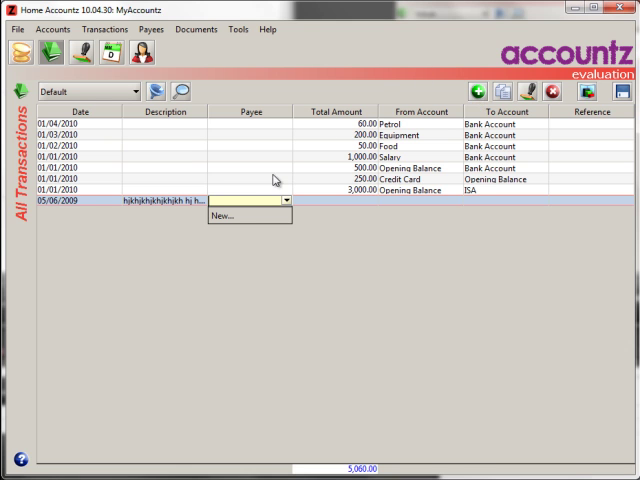
left_click(226, 216)
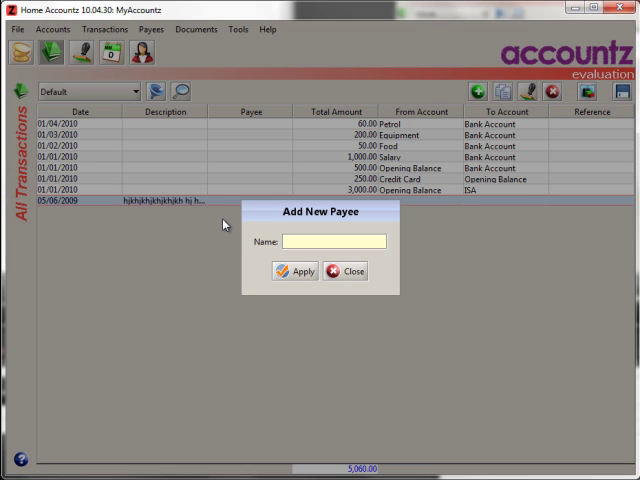
type("New")
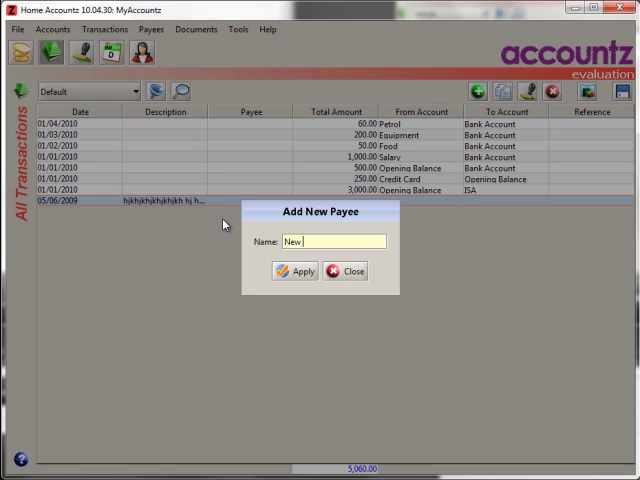
type("Supplier")
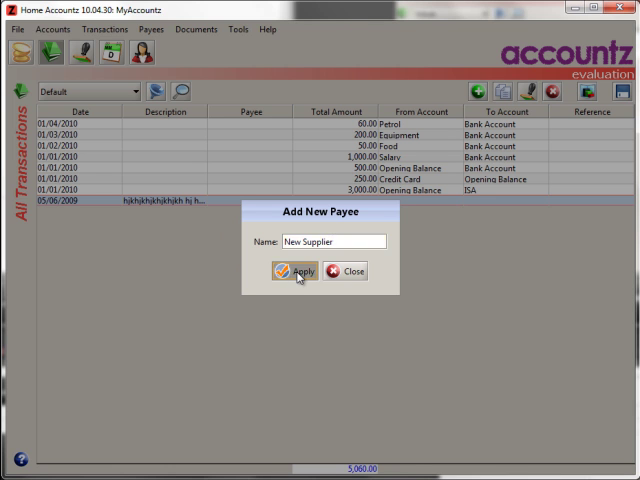
left_click(294, 272)
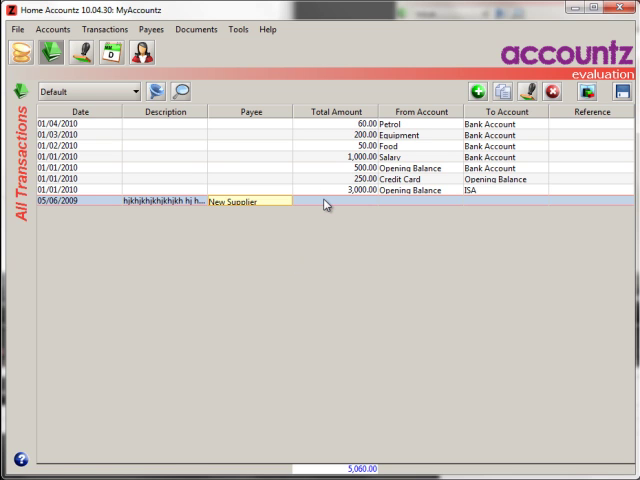
Enter the total amount as the calculation 12*2, giving 24.00
left_click(336, 204)
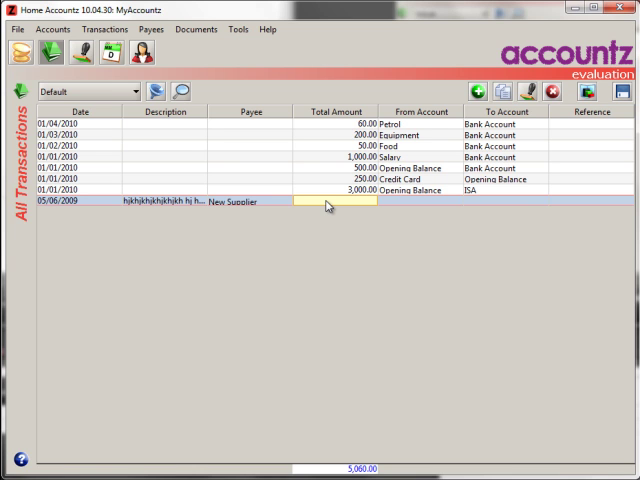
left_click(332, 200)
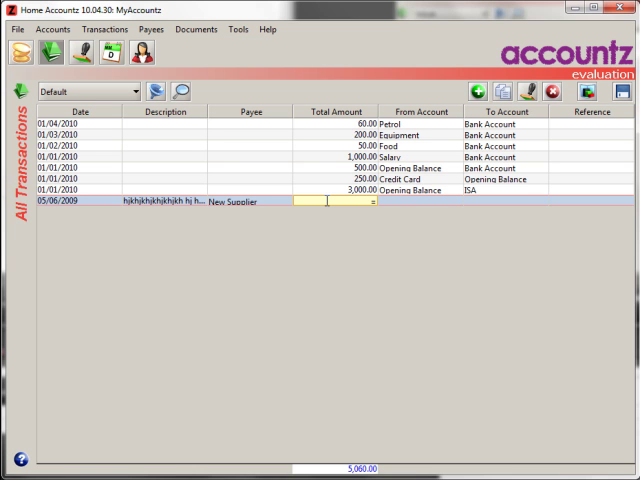
type("12")
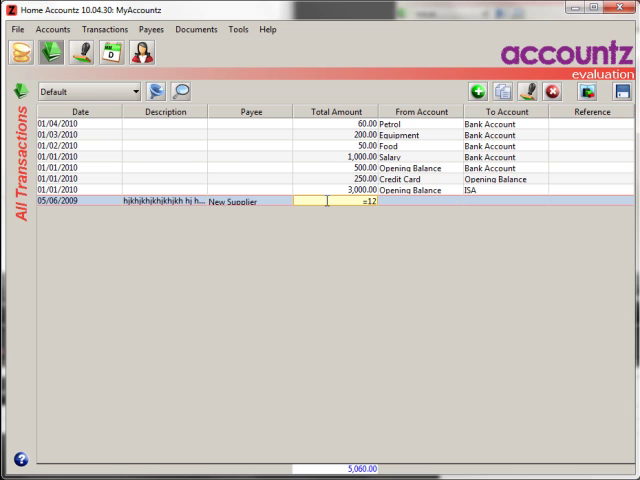
type("*")
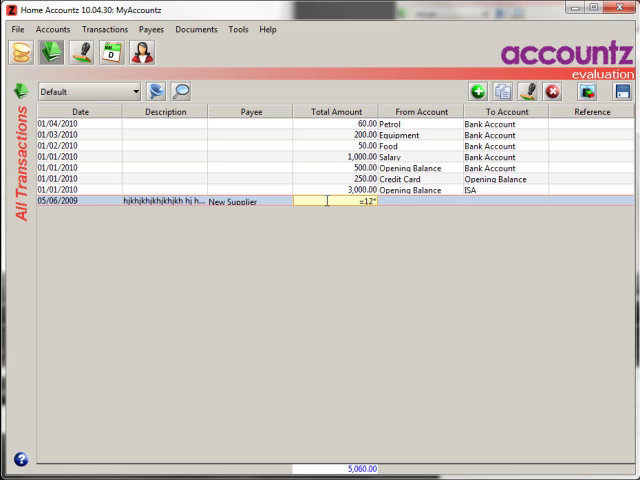
type("*2")
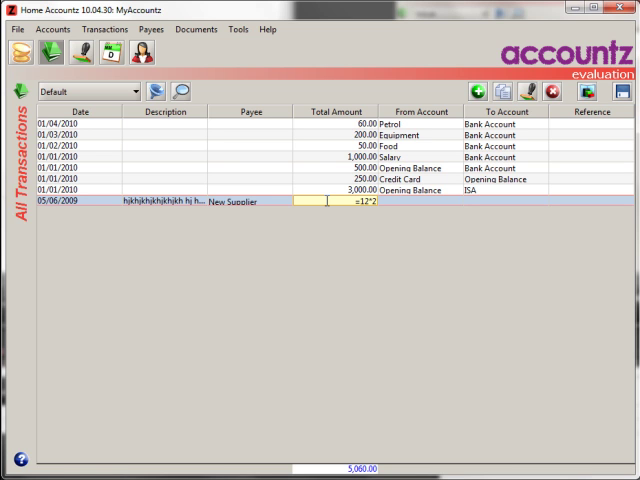
key("Return")
type("c")
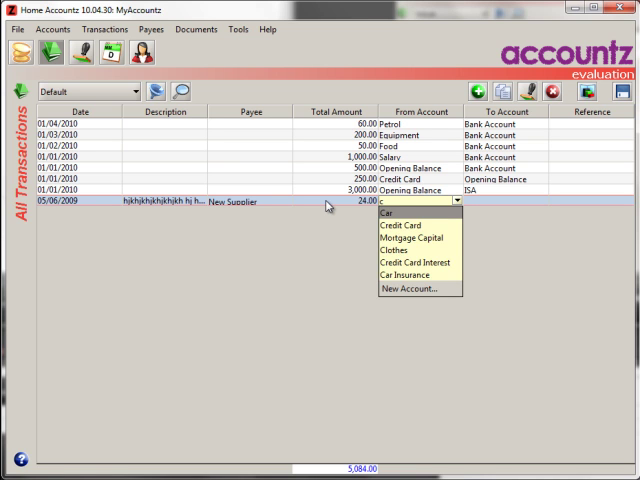
Set the transaction to be paid from Credit Card into Food
type("r")
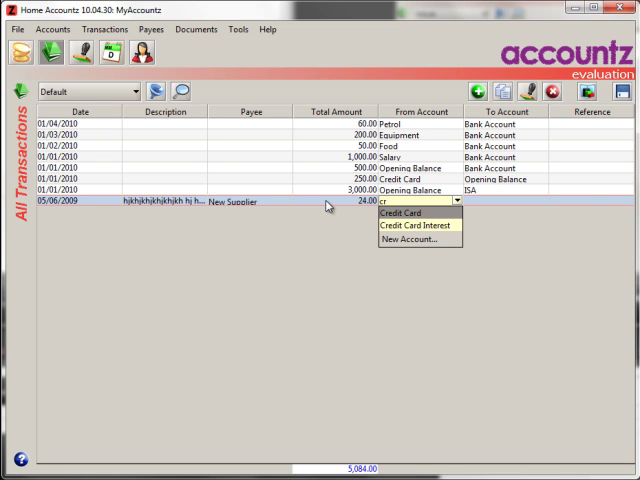
left_click(396, 212)
type("fo")
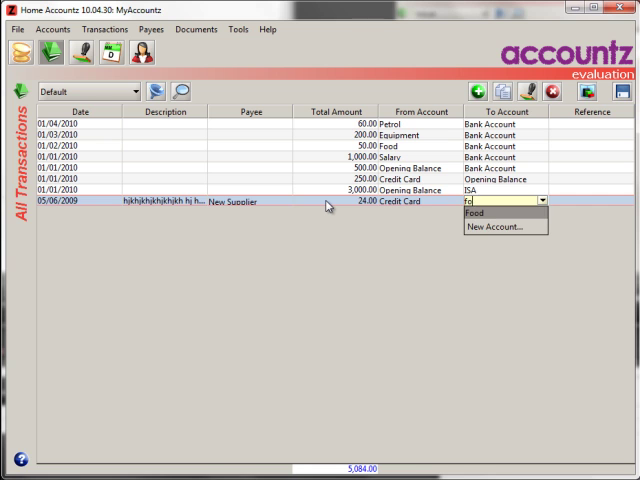
left_click(476, 212)
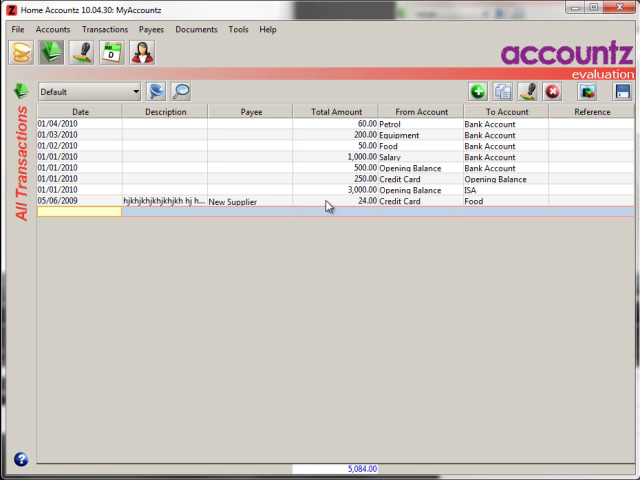
Enter a 10.00 transaction dated 08/06/2009 from Bank Account to Petrol, reference 123
left_click(50, 216)
type("09/06/2009")
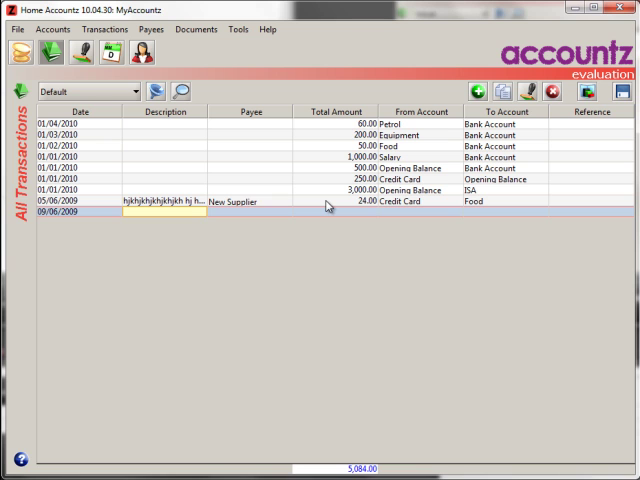
left_click(336, 212)
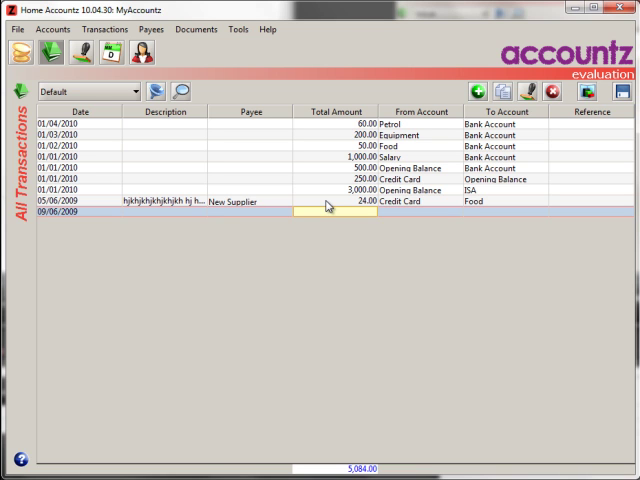
type("10.00")
left_click(420, 210)
type("ban")
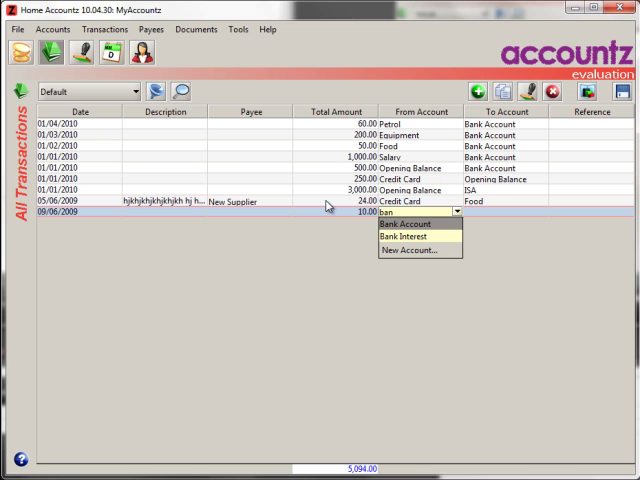
left_click(404, 224)
type("petr")
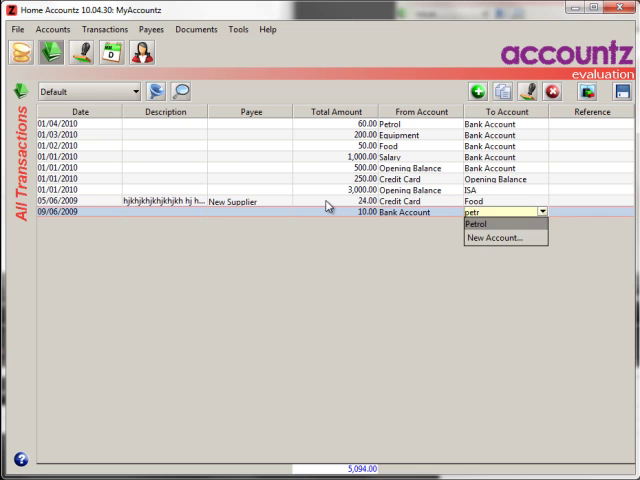
left_click(480, 224)
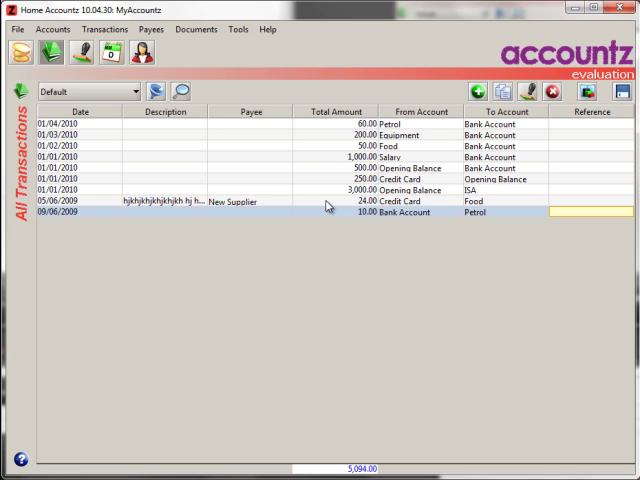
type("123")
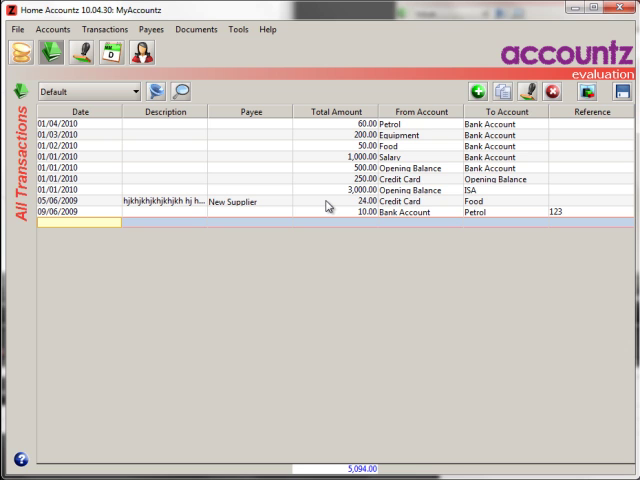
Enter a 100.00 transaction dated 5 April 2010 paid into Credit Card
left_click(60, 224)
type("5.4.2010")
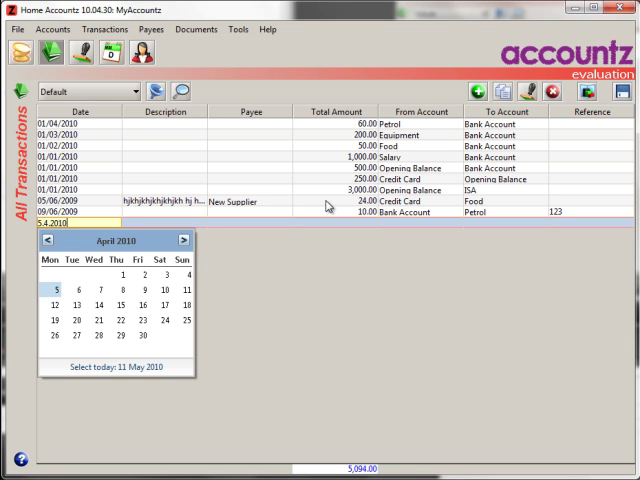
left_click(52, 288)
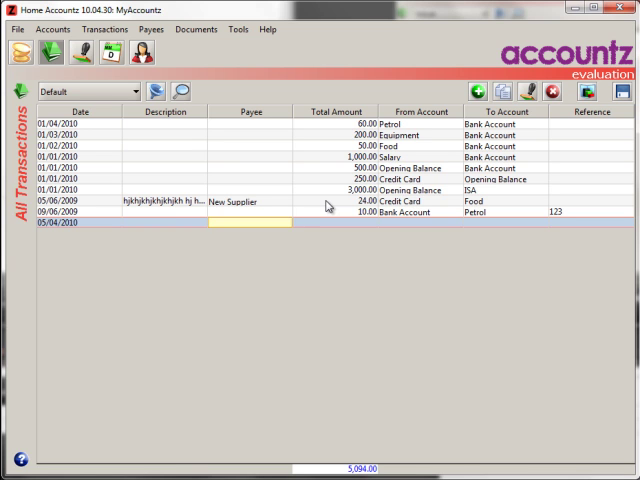
type("100.00")
left_click(506, 222)
type("cred")
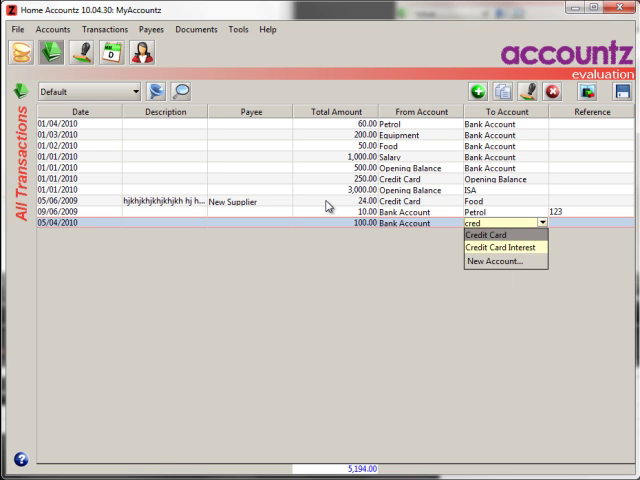
left_click(484, 234)
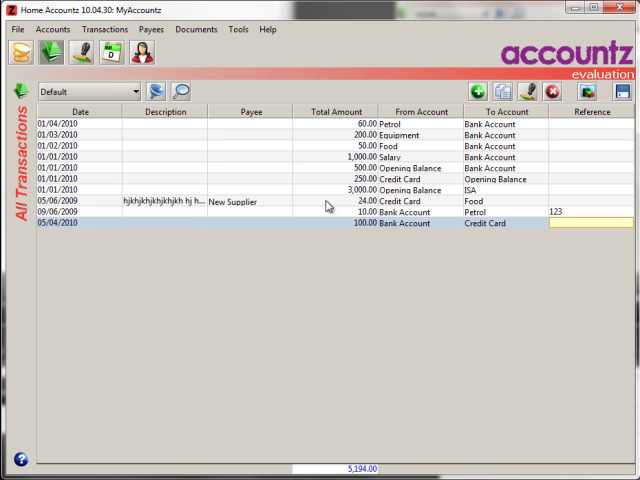